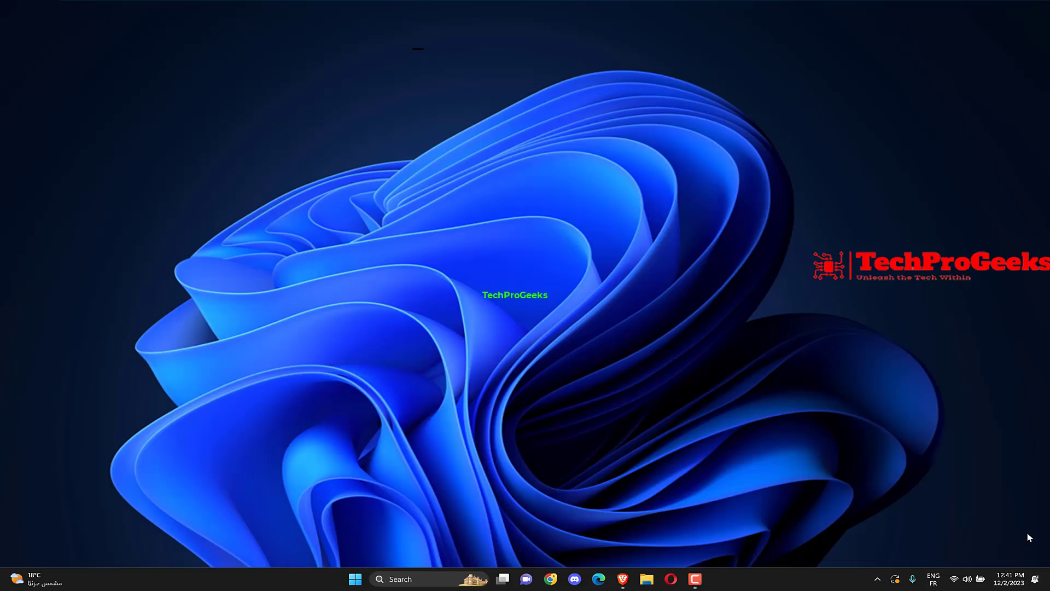
mouse_move(443, 518)
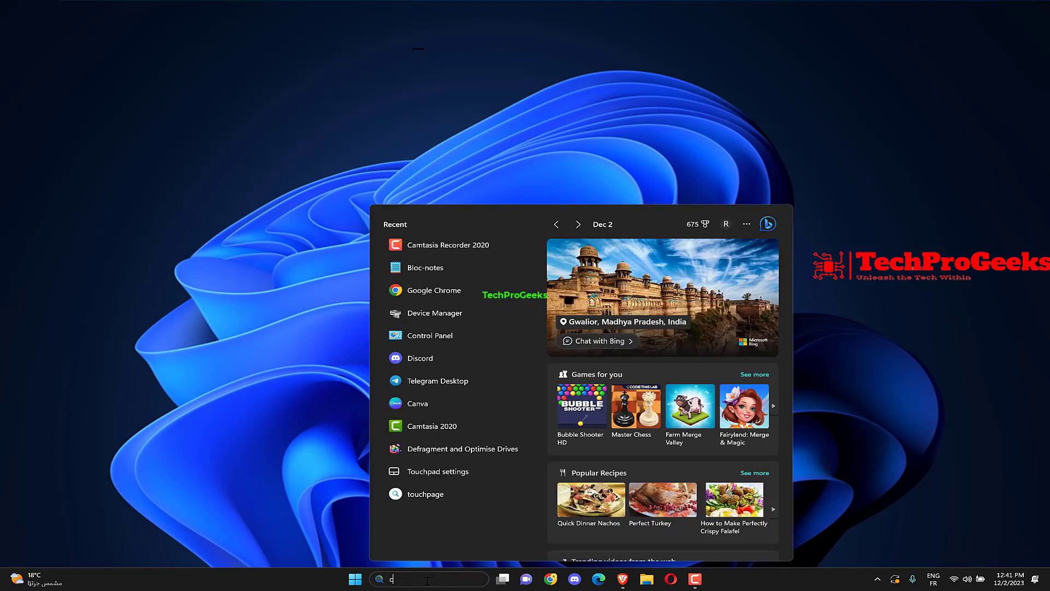
Step: Run chkdsk /r in an administrator Command Prompt, then close the window
type("command Prompt")
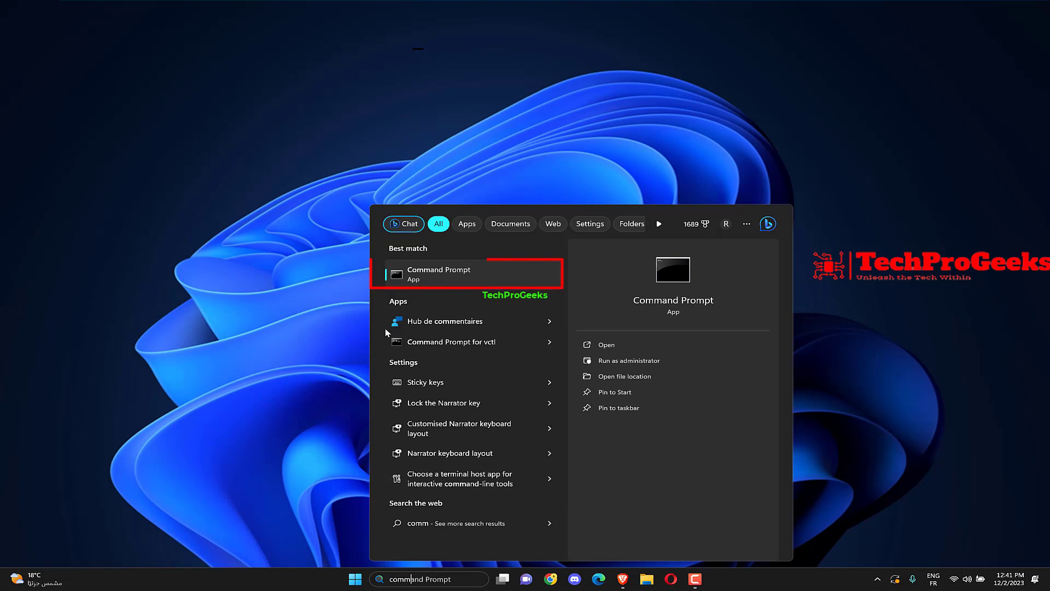
right_click(469, 273)
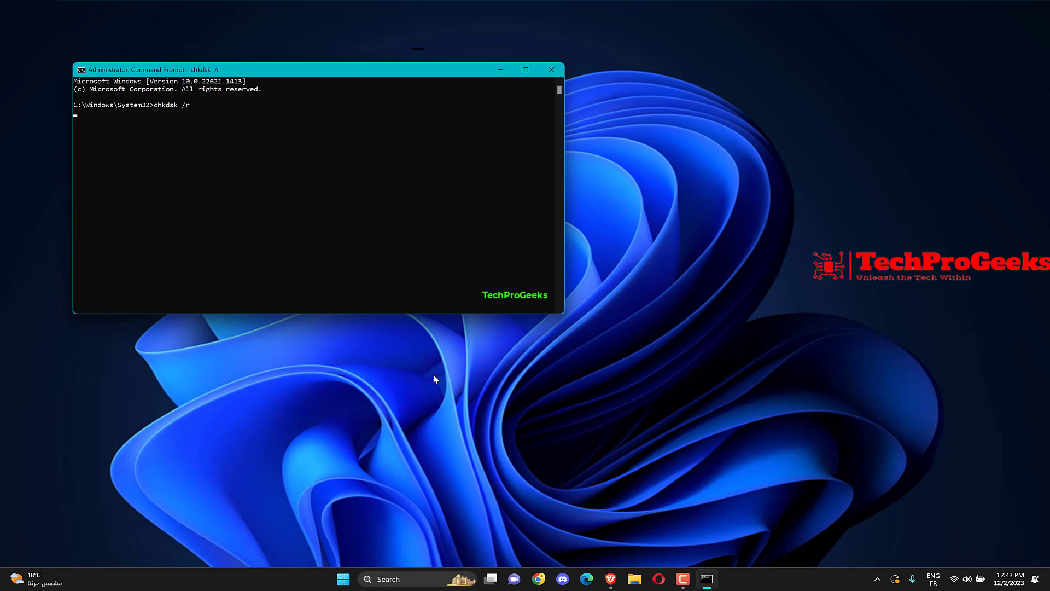
key("Return")
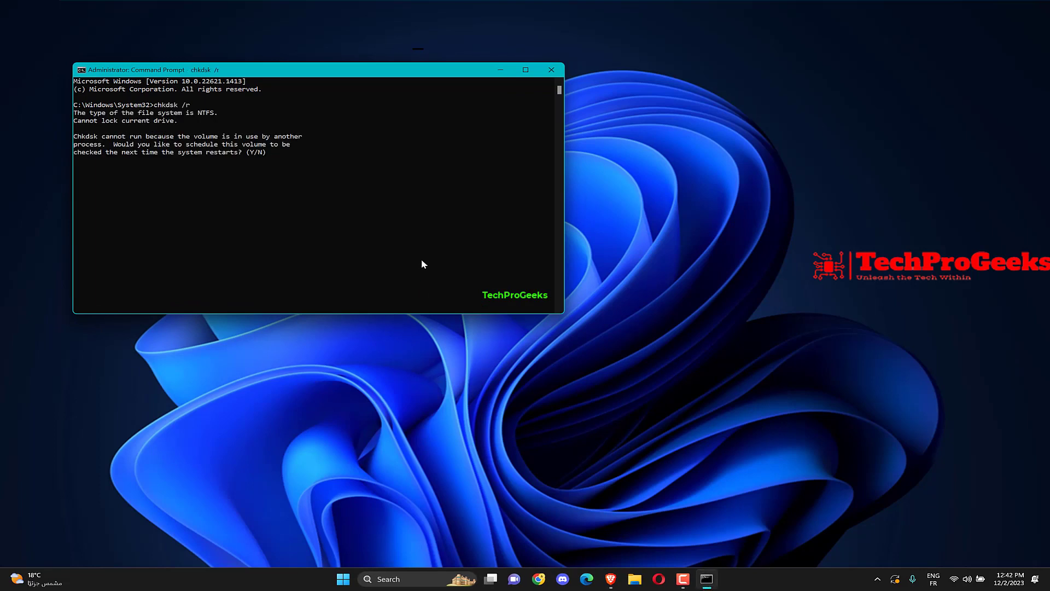
mouse_move(533, 75)
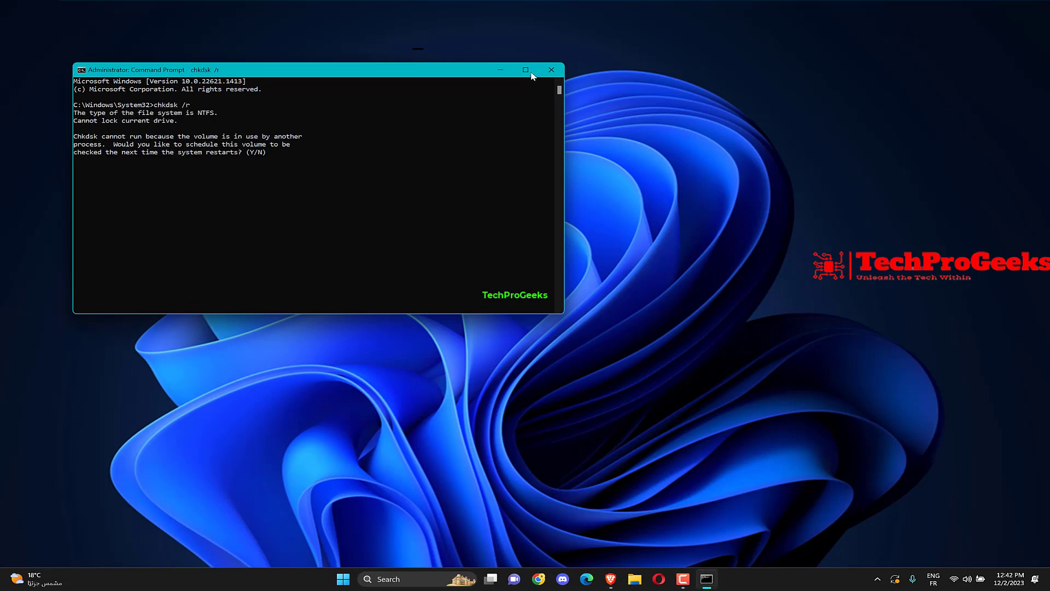
left_click(551, 70)
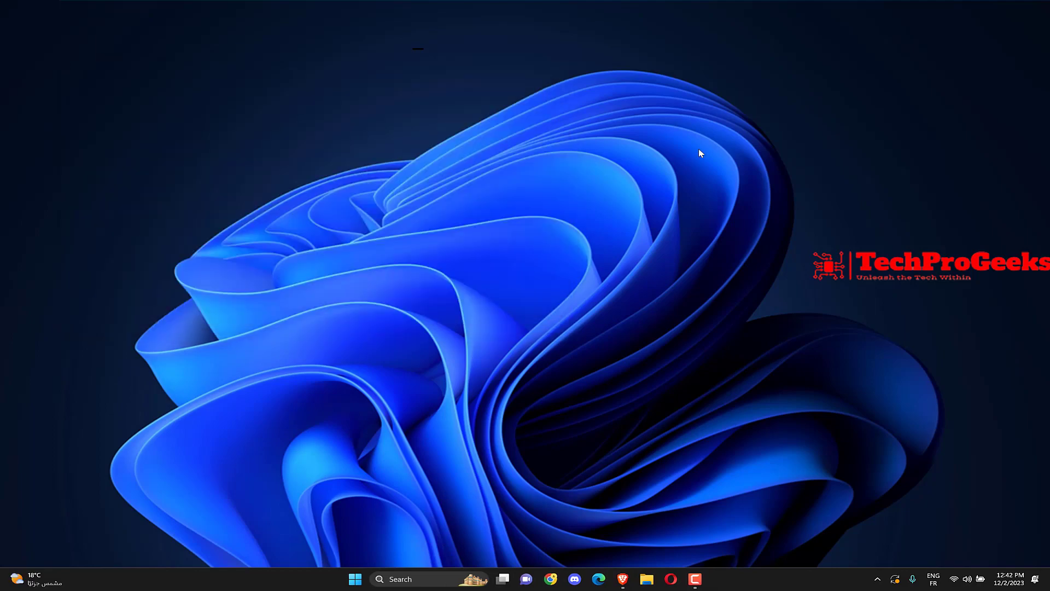
Step: Bring up the Run dialog with Win+R
key("Win+r")
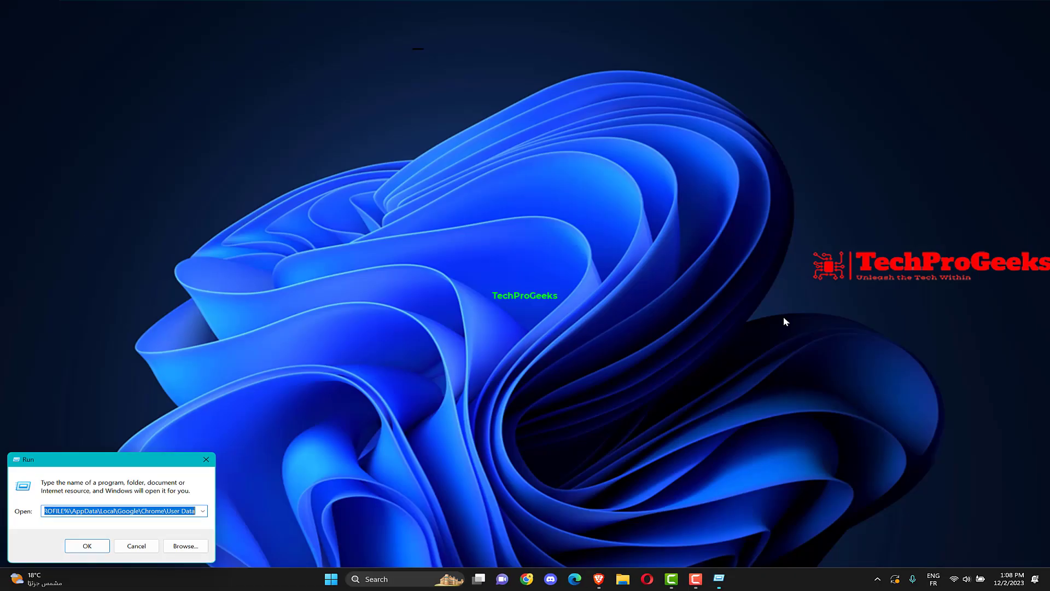
Step: Launch System Configuration by running msconfig
type("msco")
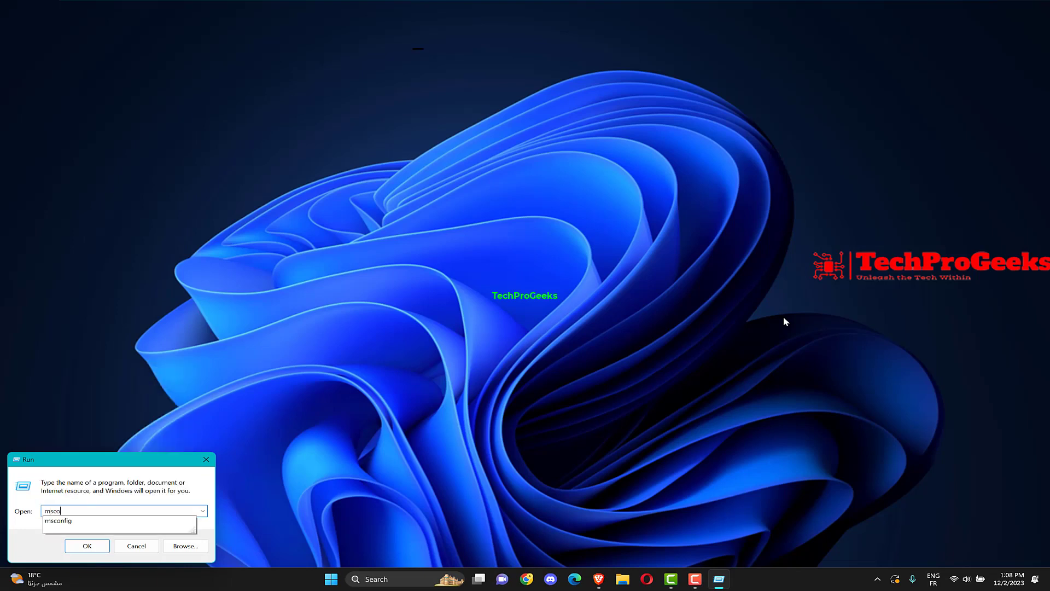
type("nfi")
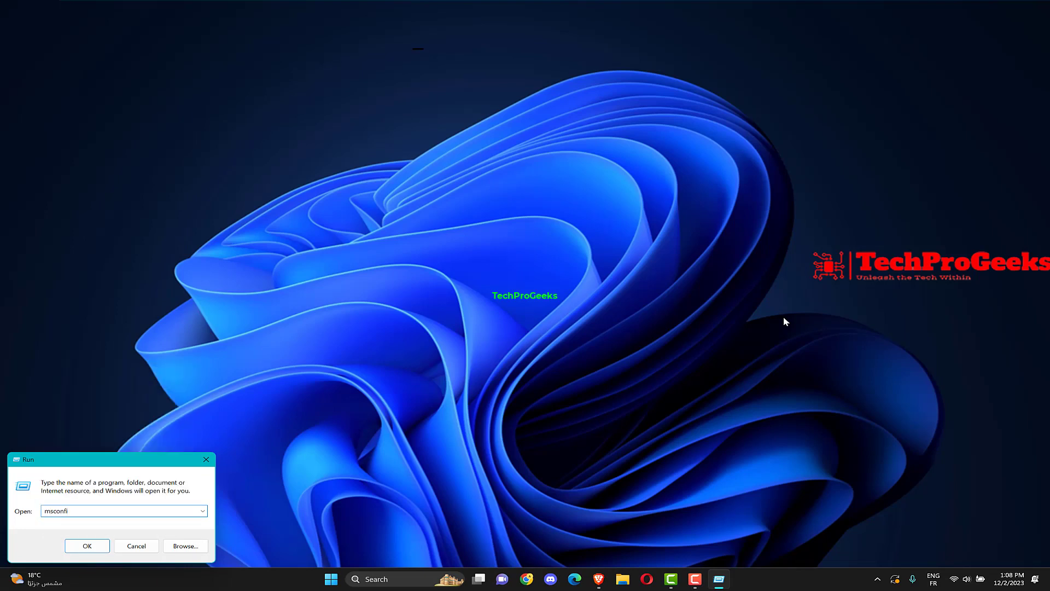
type("g")
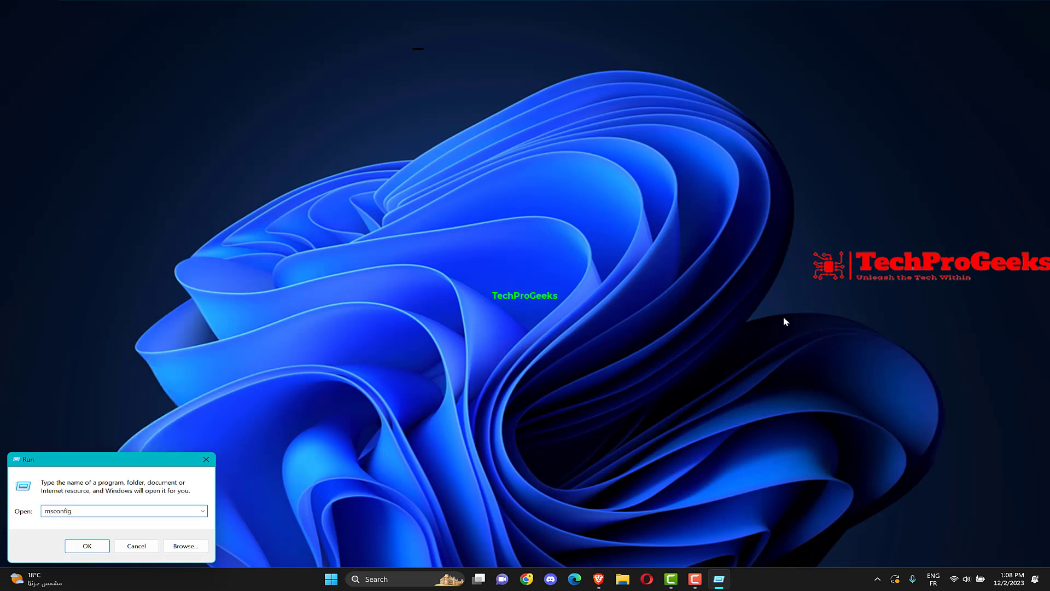
left_click(87, 544)
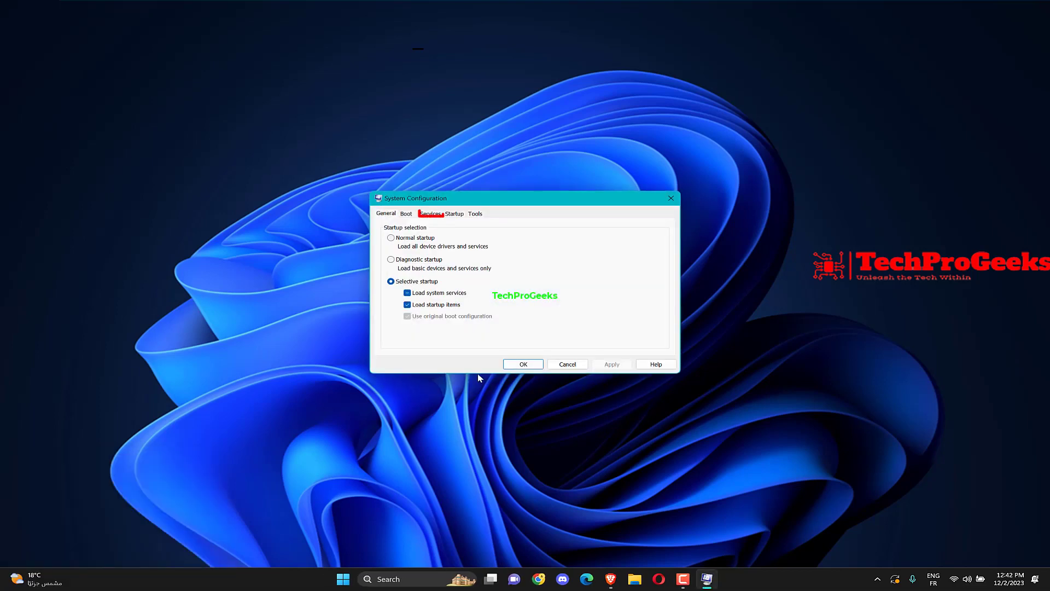
Step: Disable the Google Update services in Services, apply, and exit without restarting
left_click(429, 213)
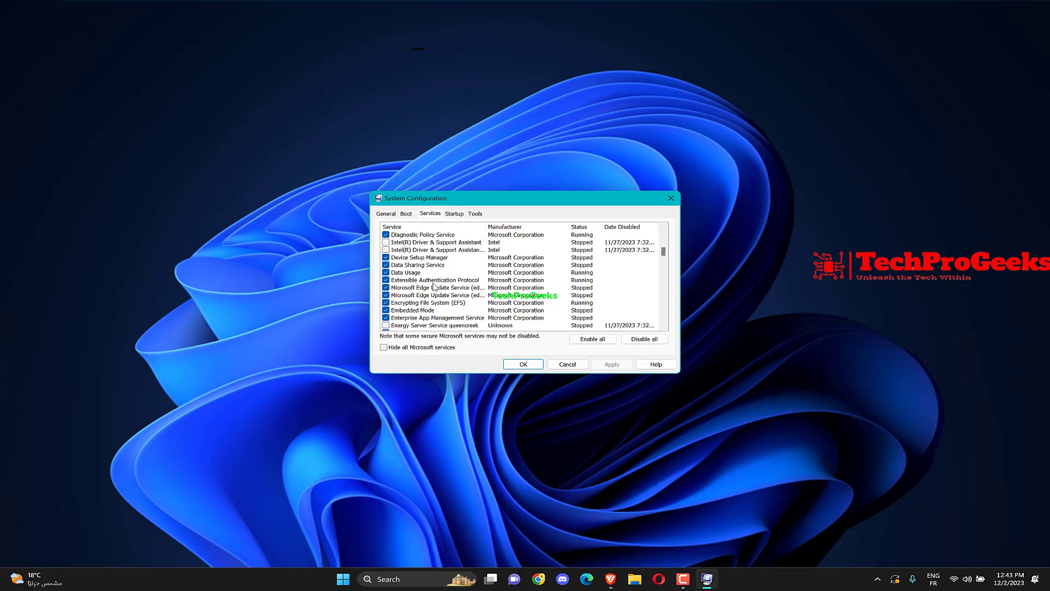
scroll("down", 3)
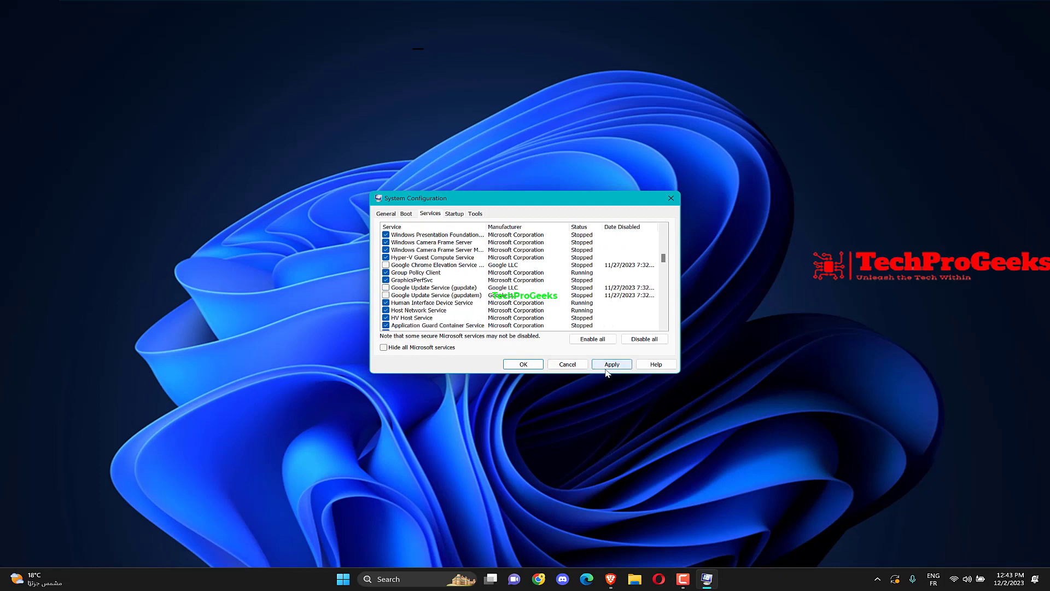
left_click(610, 363)
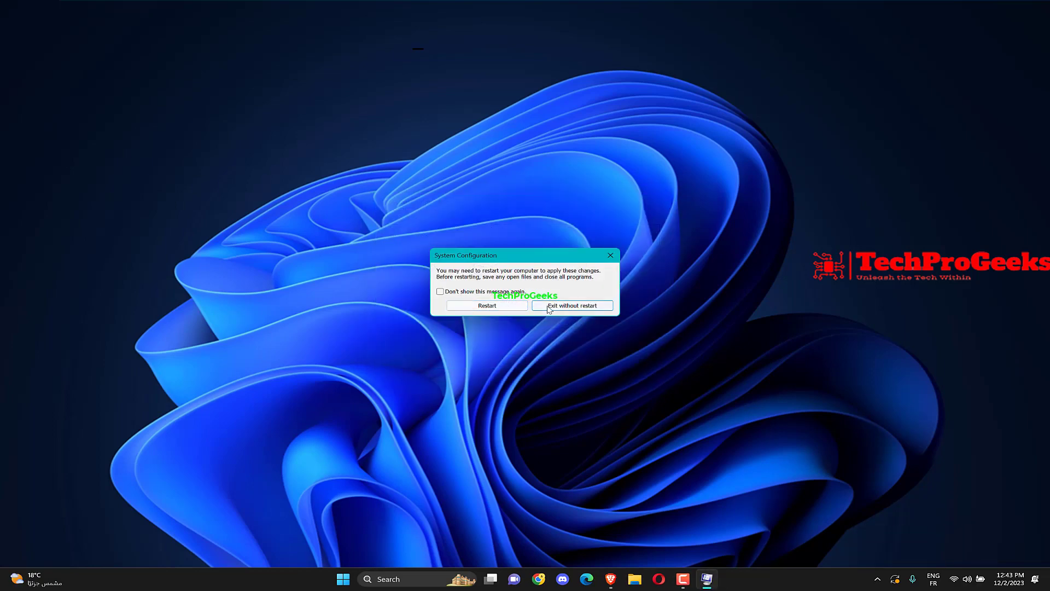
left_click(571, 305)
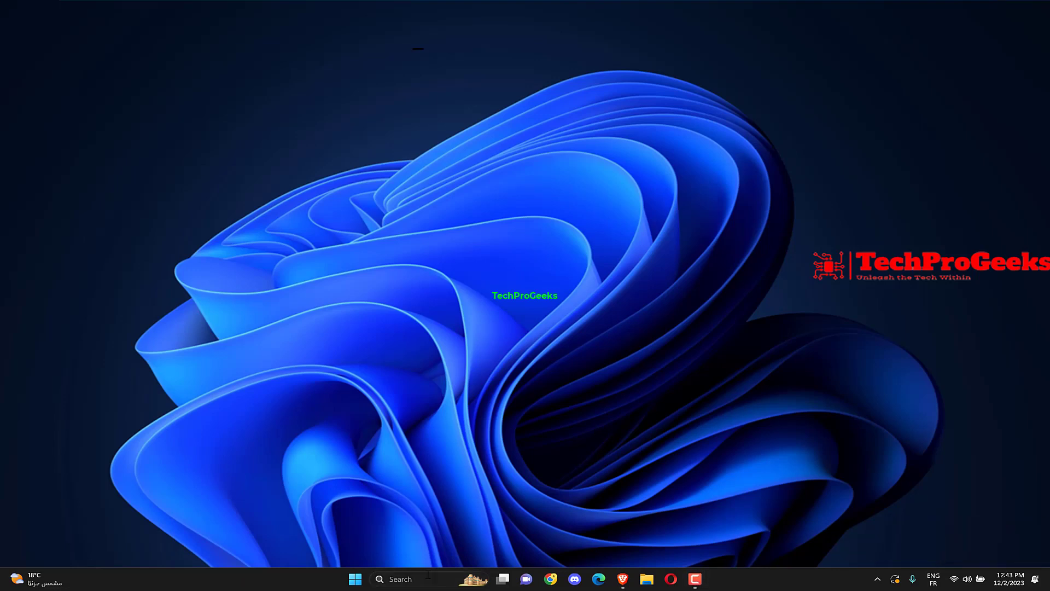
Step: Run sfc /scannow in an administrator Command Prompt
type("command Prompt")
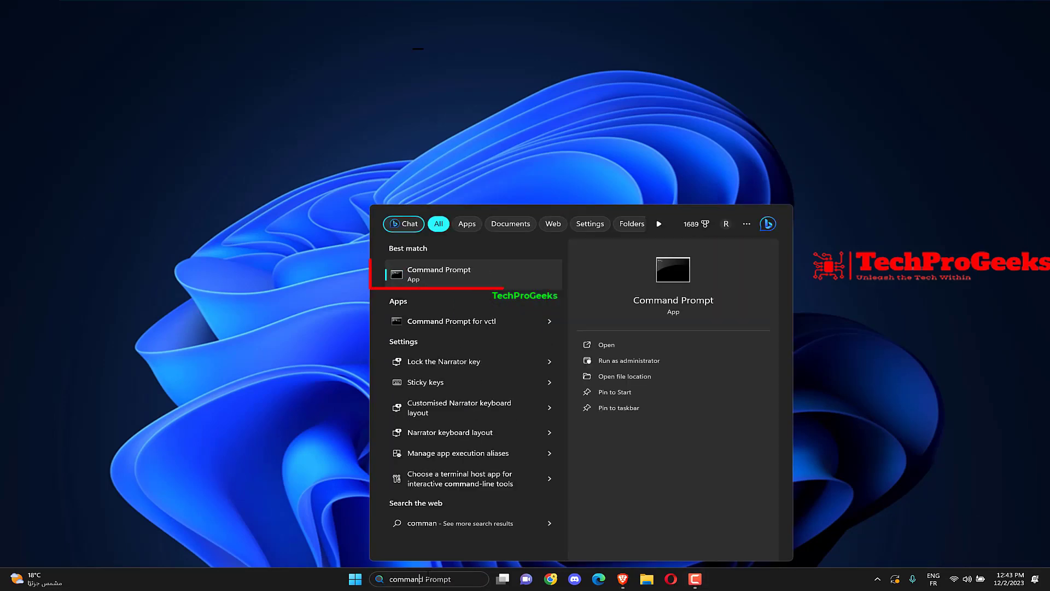
right_click(439, 273)
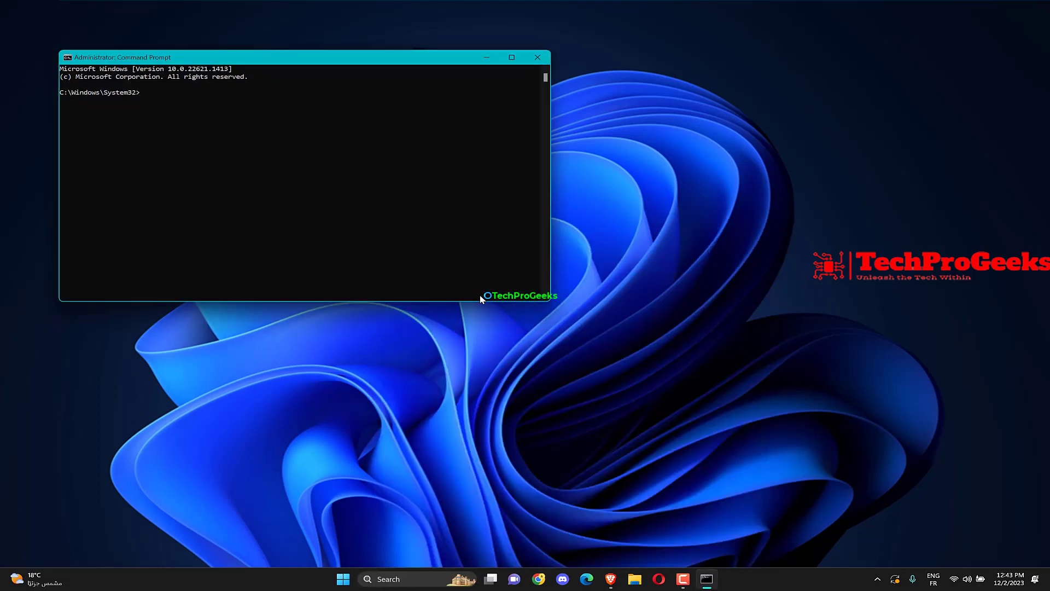
type("sfc /scannow")
left_click(419, 577)
type("device")
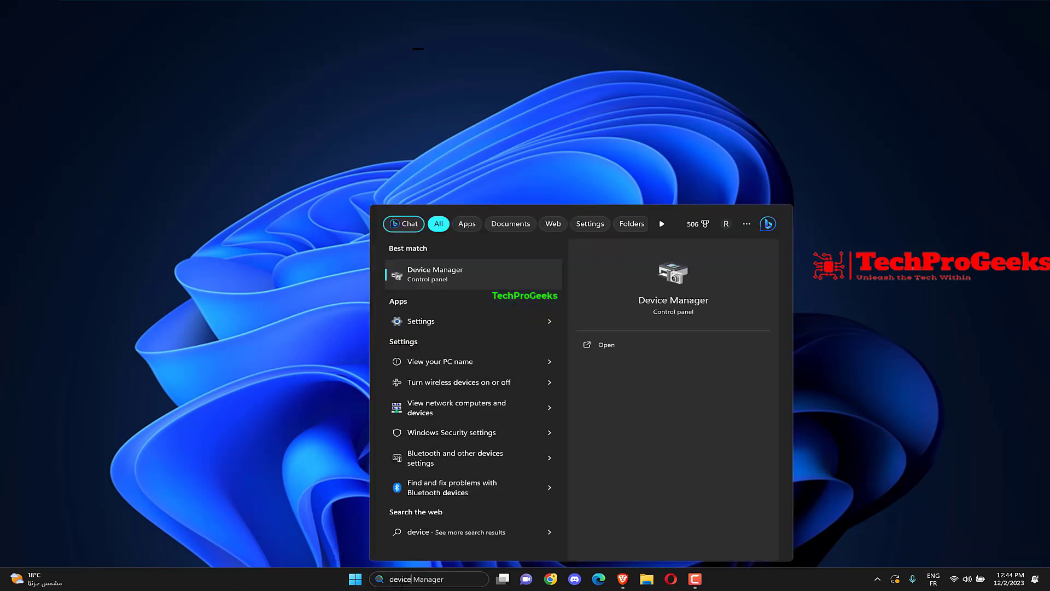
Step: Search automatically for an APPLE SSD SM0256G driver update; best driver already installed
type("manager")
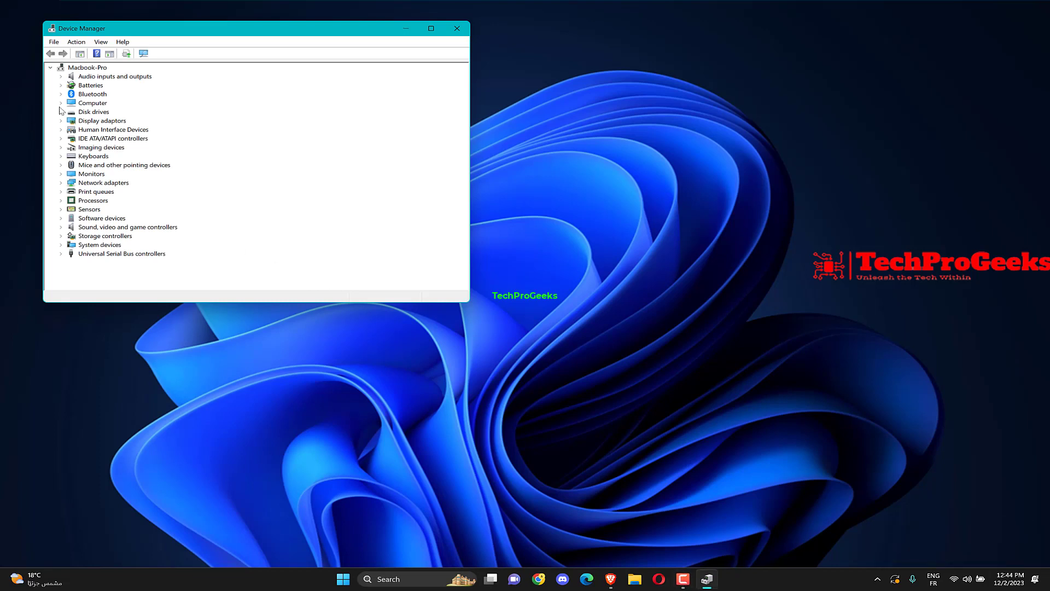
left_click(61, 111)
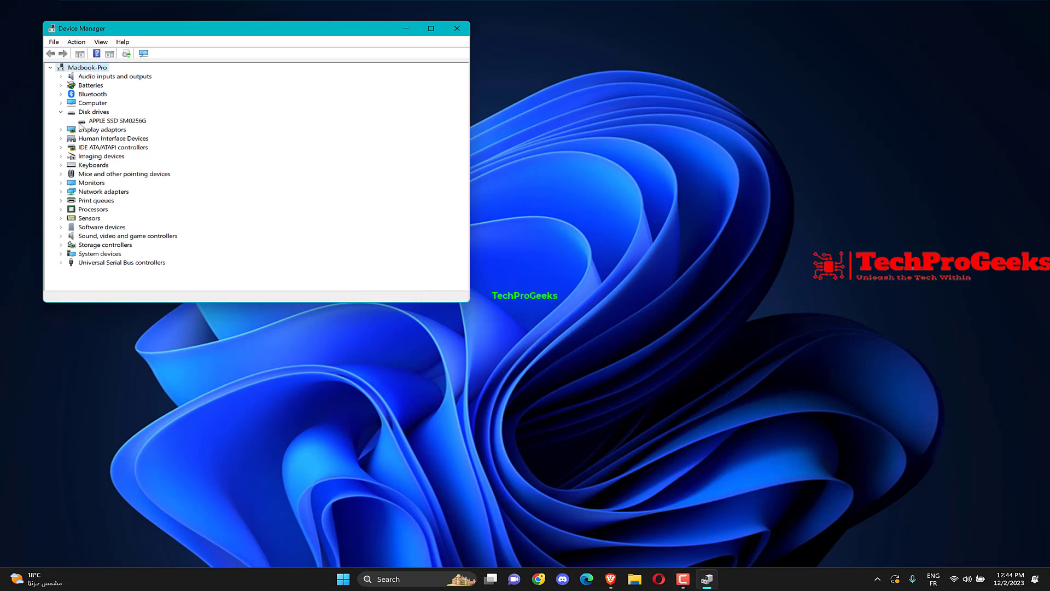
left_click(117, 121)
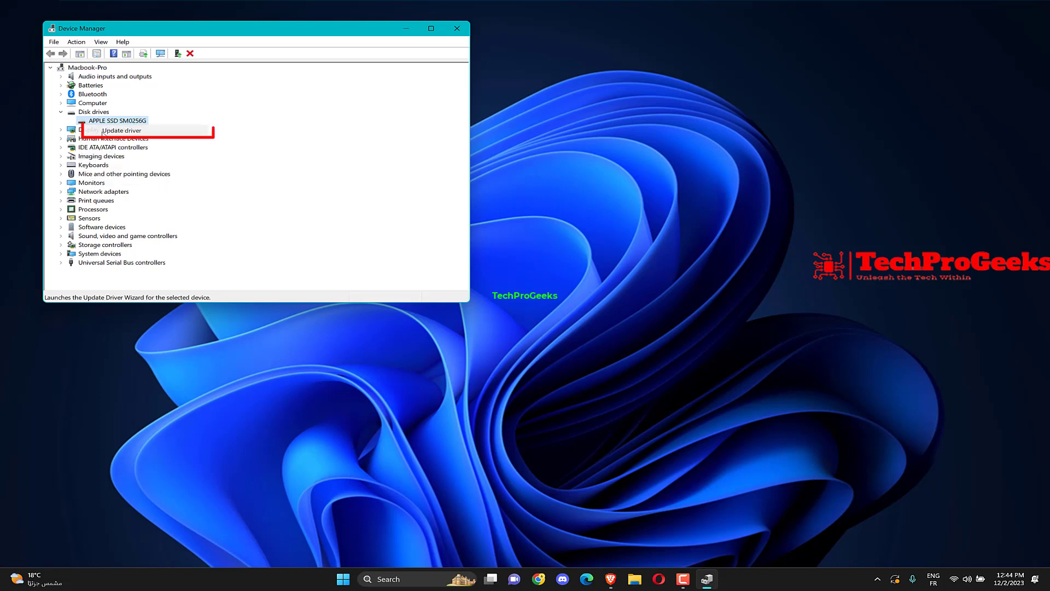
left_click(122, 130)
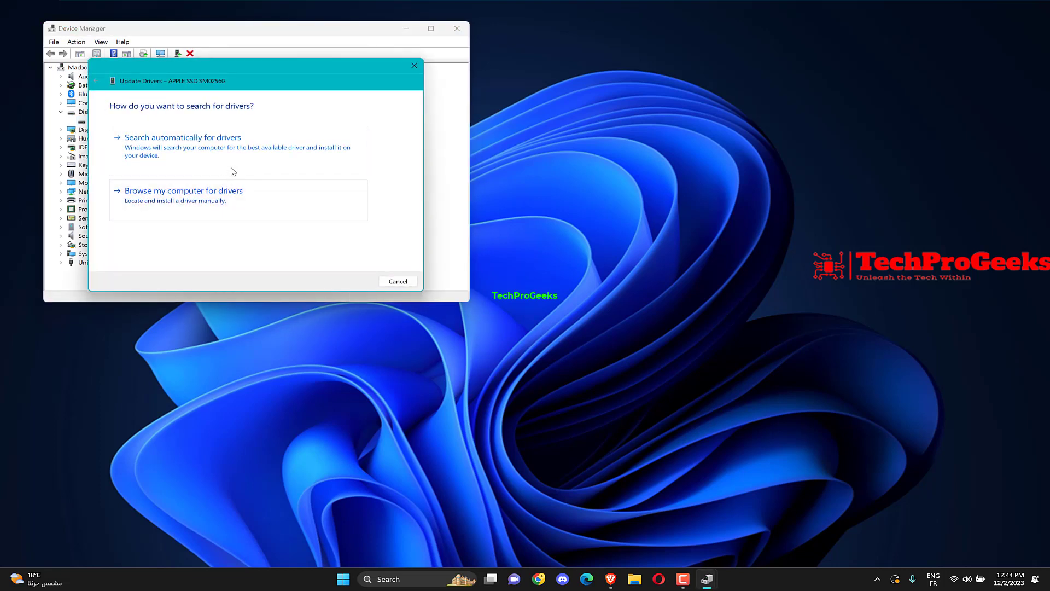
left_click(183, 136)
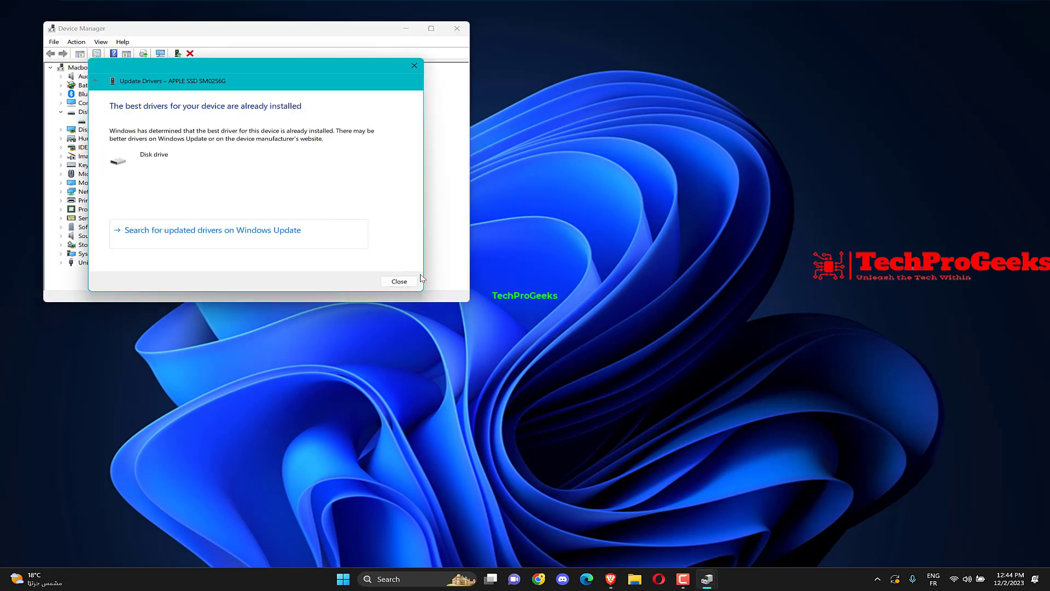
left_click(398, 281)
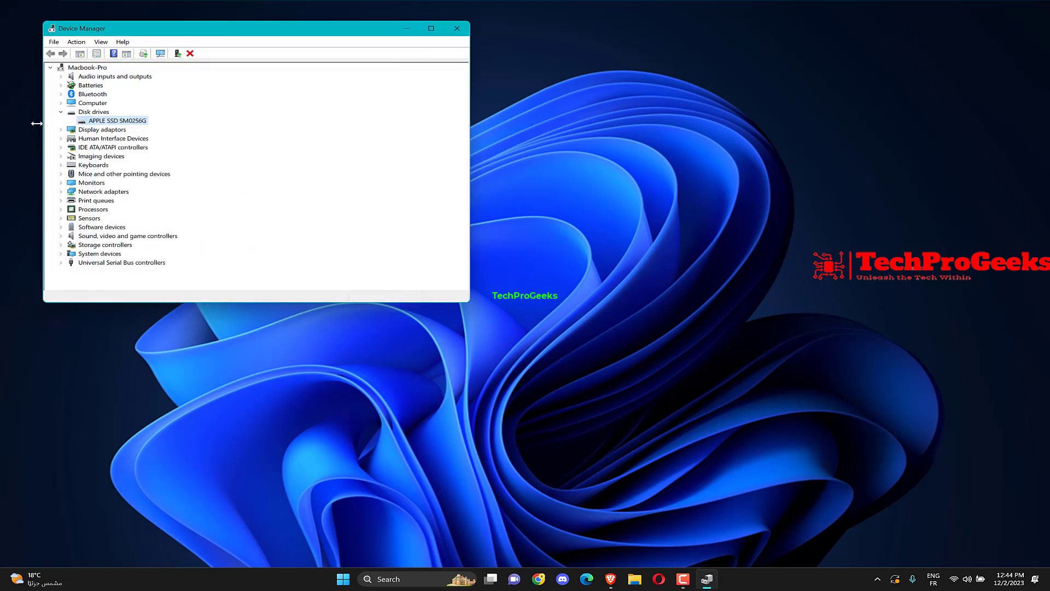
Step: Search automatically for an Intel Iris Pro Graphics 5200 driver update; already current
left_click(61, 129)
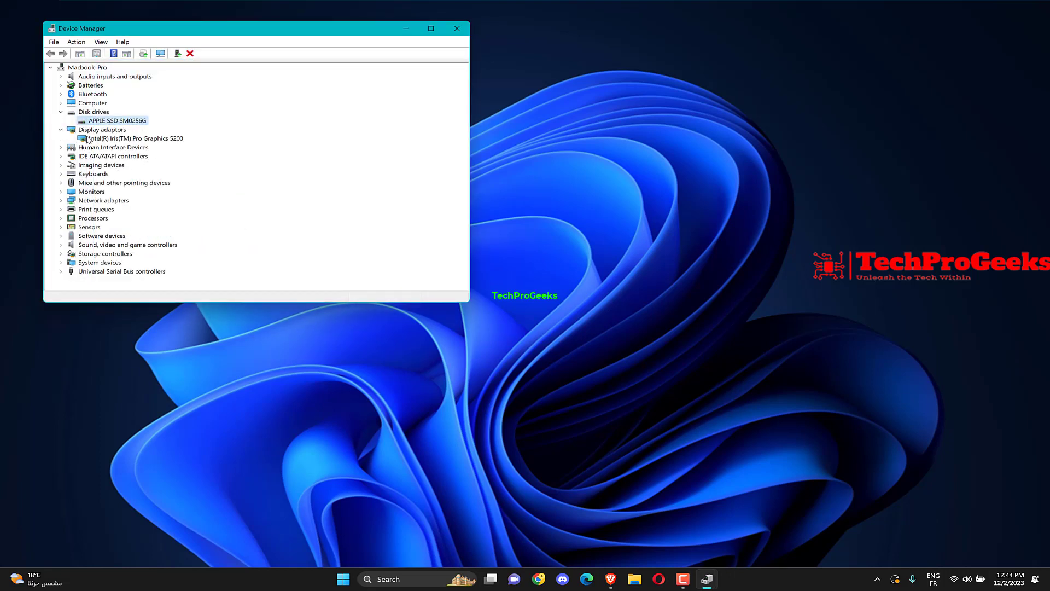
right_click(132, 138)
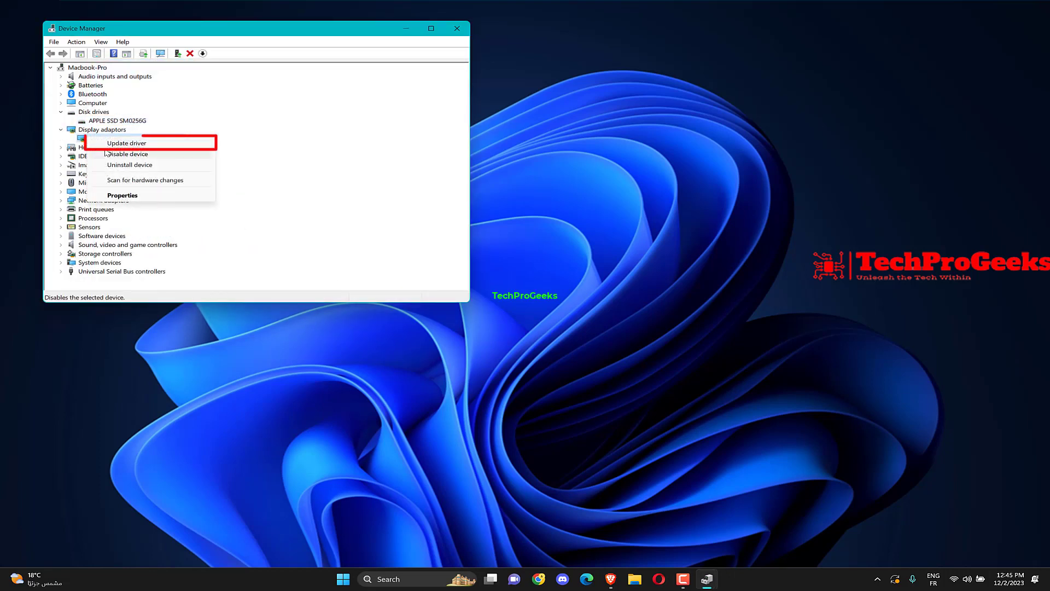
left_click(126, 142)
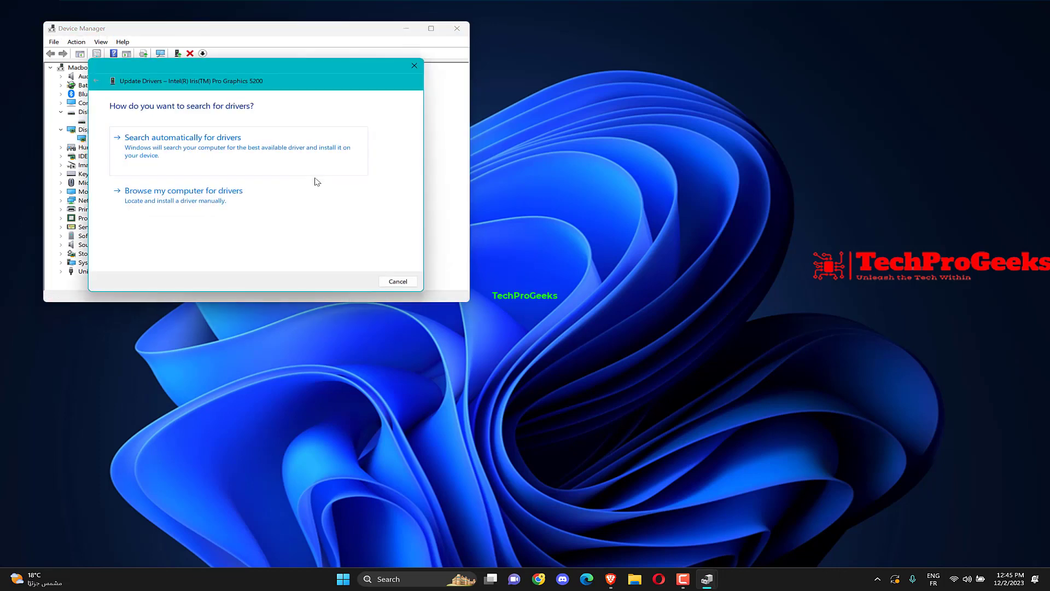
left_click(183, 136)
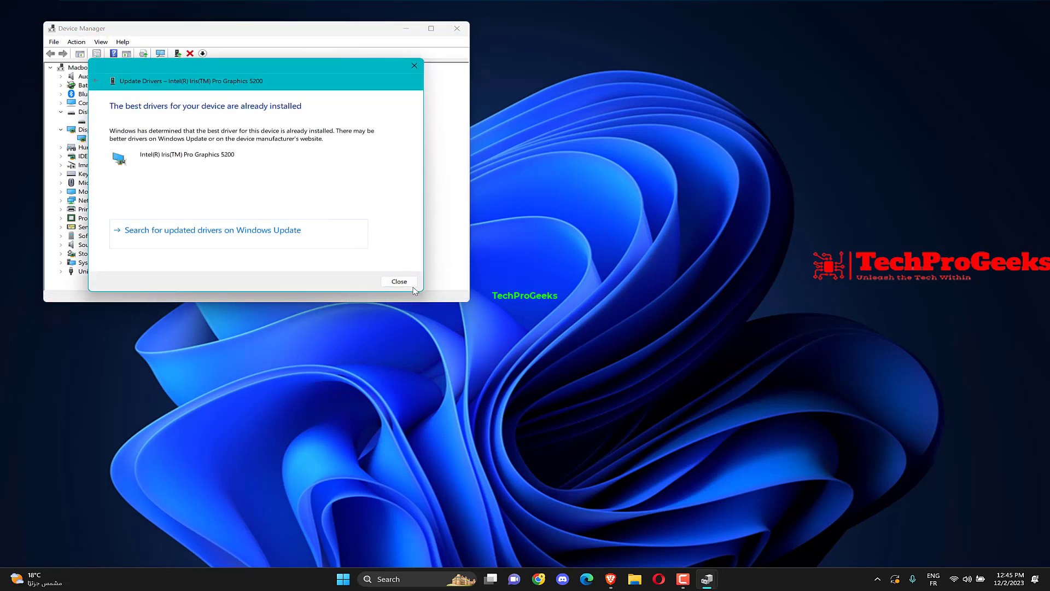
left_click(398, 281)
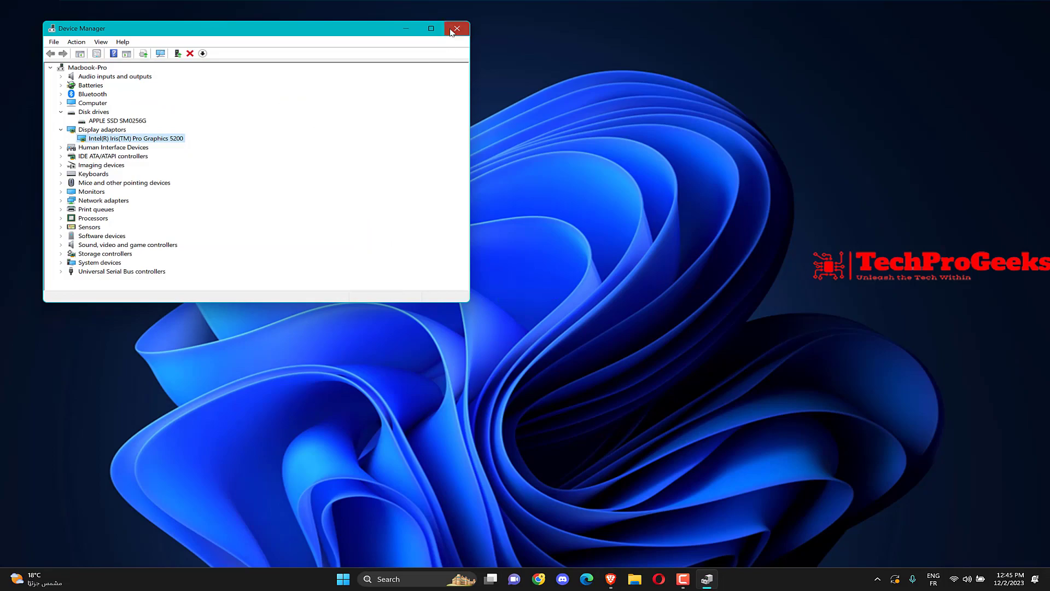